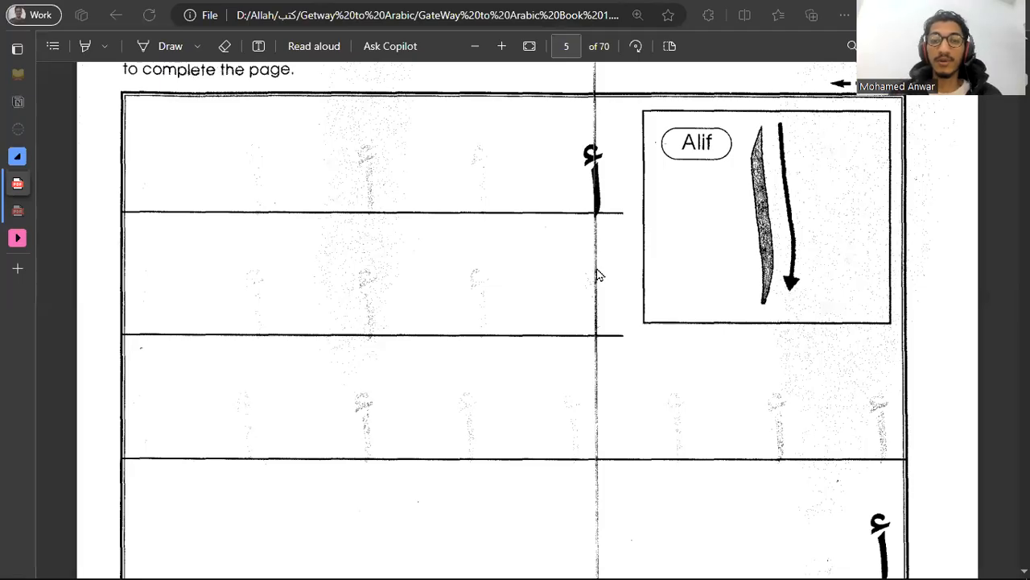
pyautogui.moveTo(733, 268)
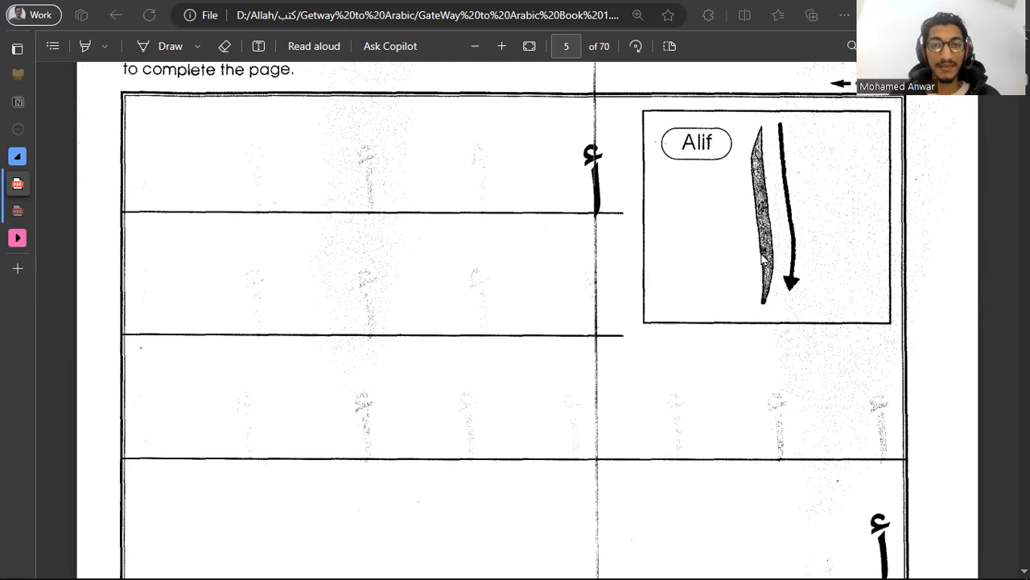
pyautogui.moveTo(611, 178)
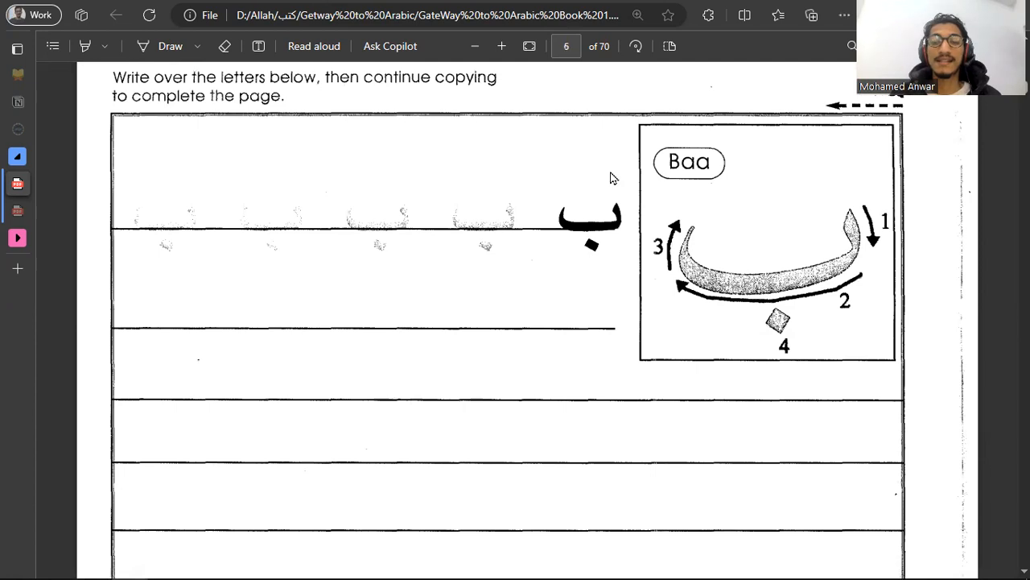
# - Scroll past the Alif, Baa, Taa and Thaa pages to the Jeem tracing section
pyautogui.scroll(-3)
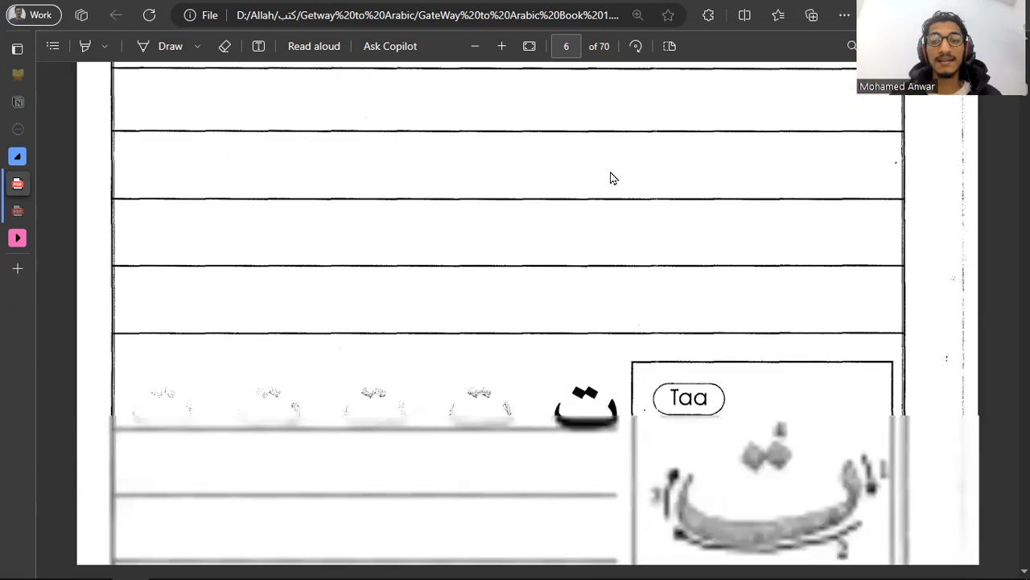
pyautogui.scroll(-3)
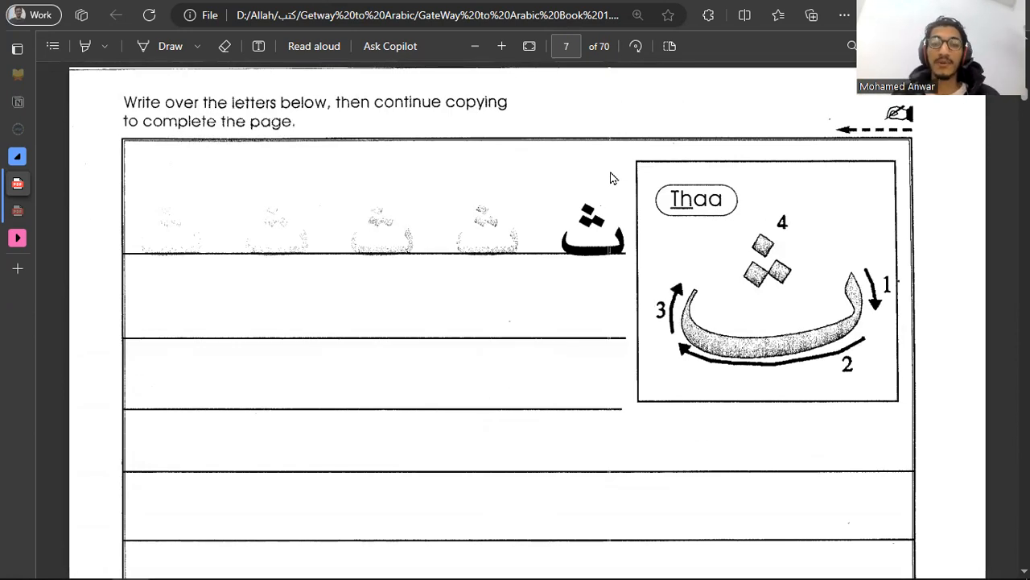
pyautogui.scroll(-3)
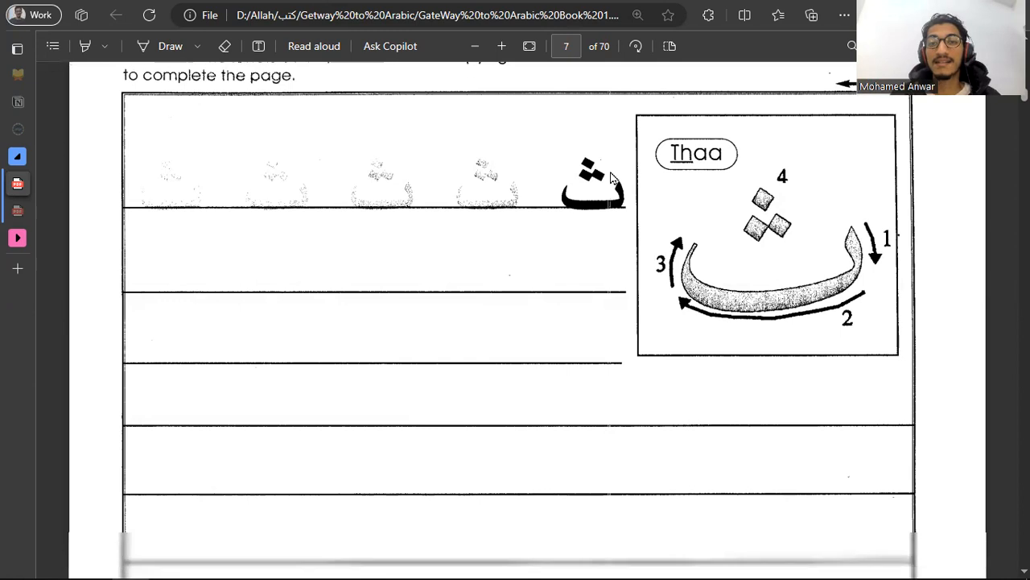
pyautogui.scroll(-3)
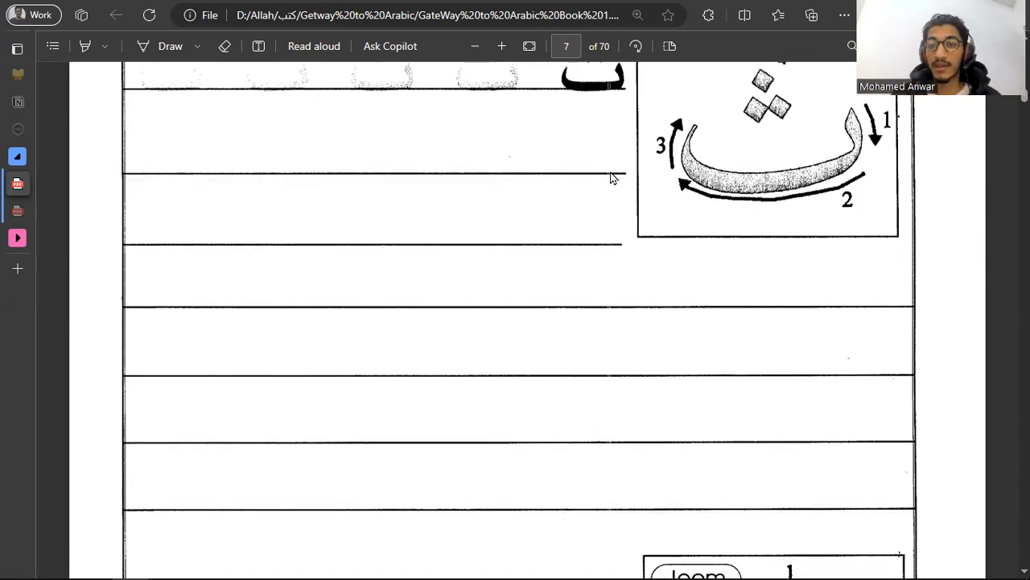
pyautogui.scroll(-3)
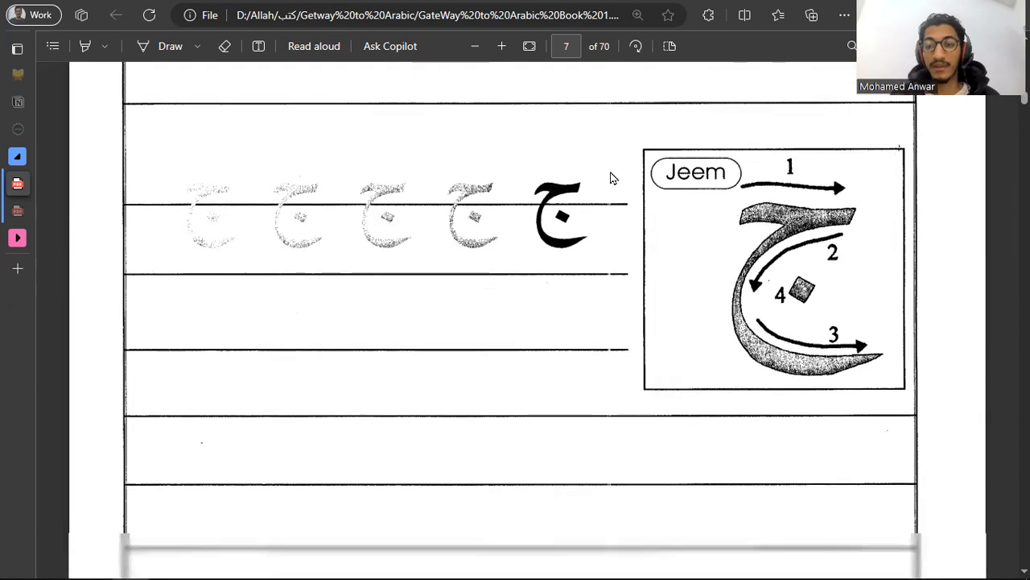
# - Handwrite ا ب ت ث in red ink on the line beneath the Jeem row
pyautogui.scroll(-3)
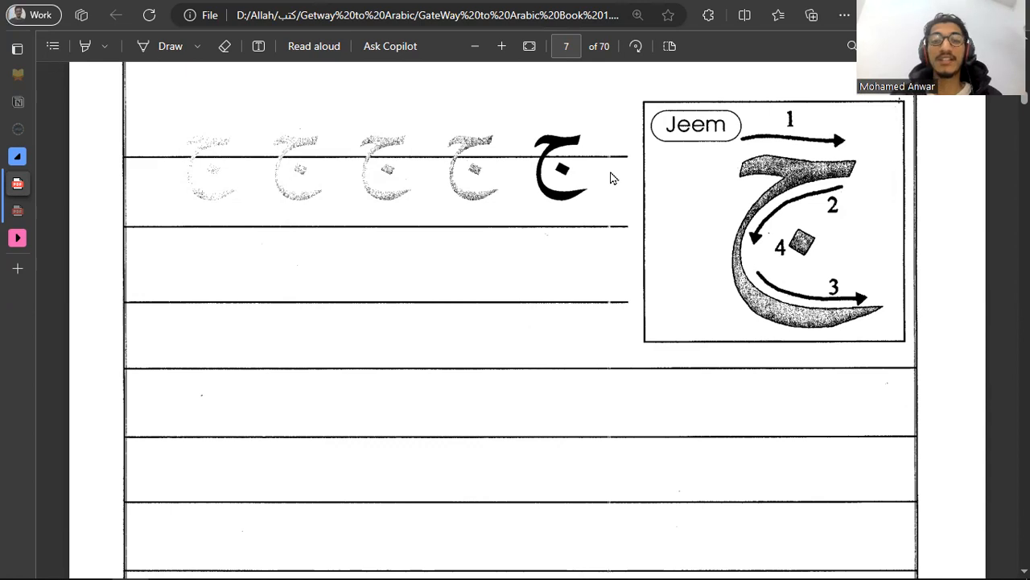
pyautogui.moveTo(581, 192)
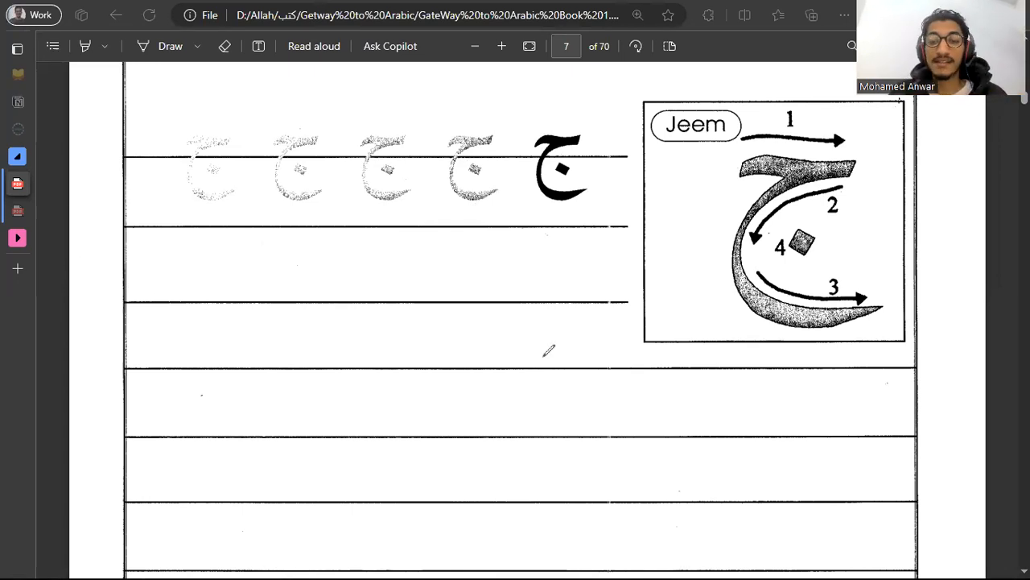
pyautogui.moveTo(578, 253); pyautogui.dragTo(578, 306)
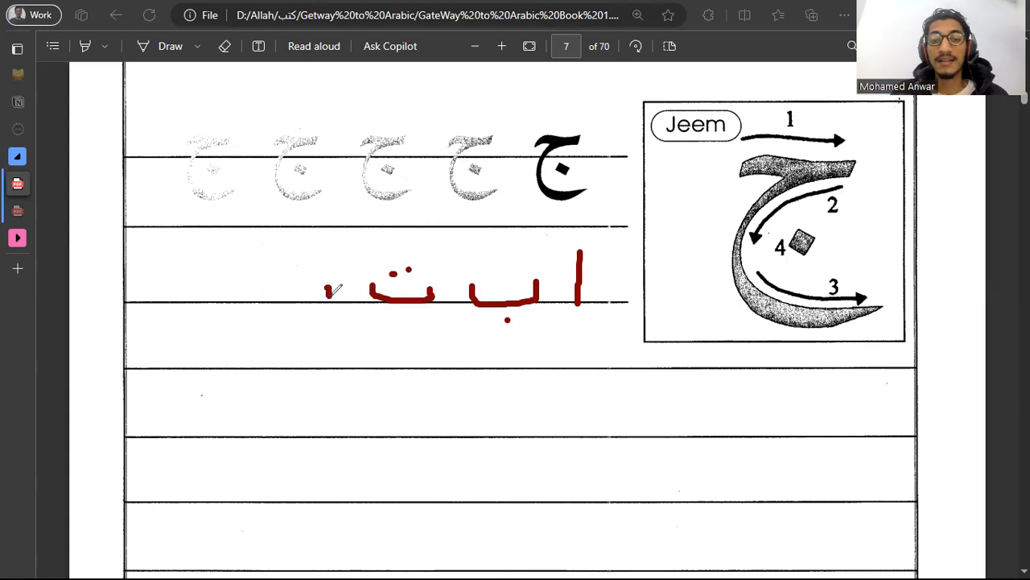
pyautogui.moveTo(334, 288); pyautogui.dragTo(273, 290)
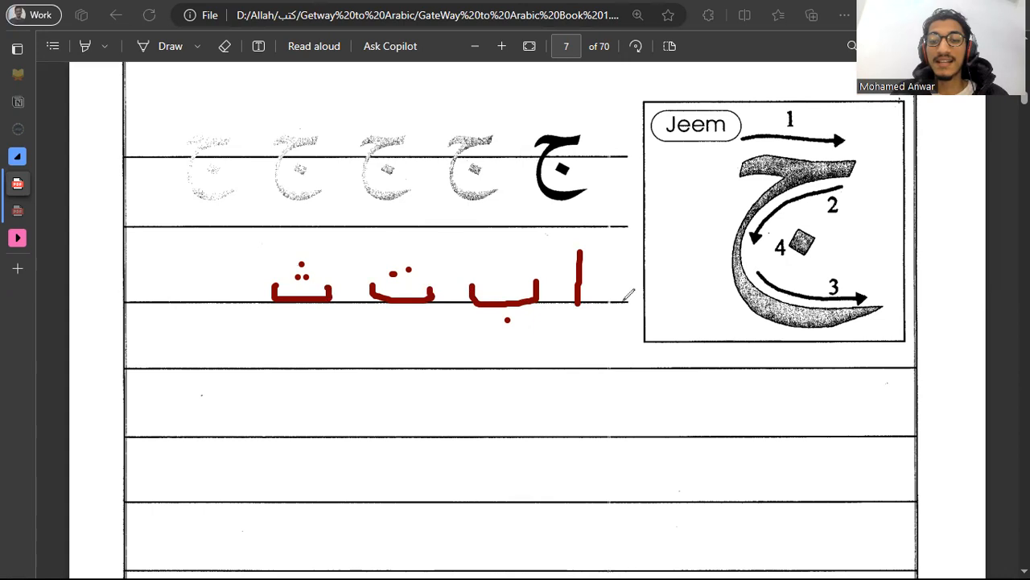
pyautogui.moveTo(629, 294)
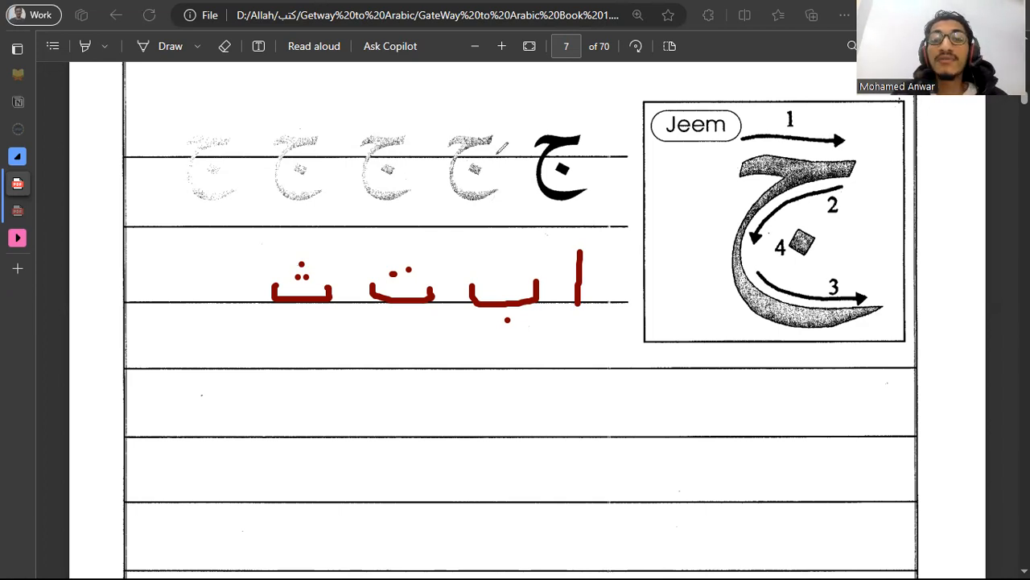
# - Circle the printed Jeem in red and sketch Jeem strokes on the lower practice line
pyautogui.moveTo(531, 157); pyautogui.dragTo(608, 137)
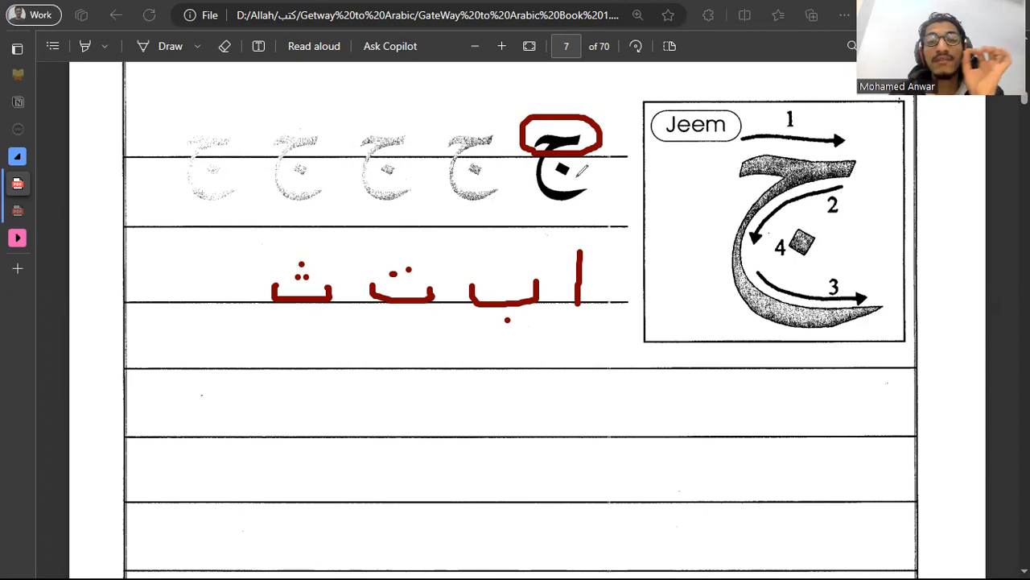
pyautogui.moveTo(579, 414); pyautogui.dragTo(600, 410)
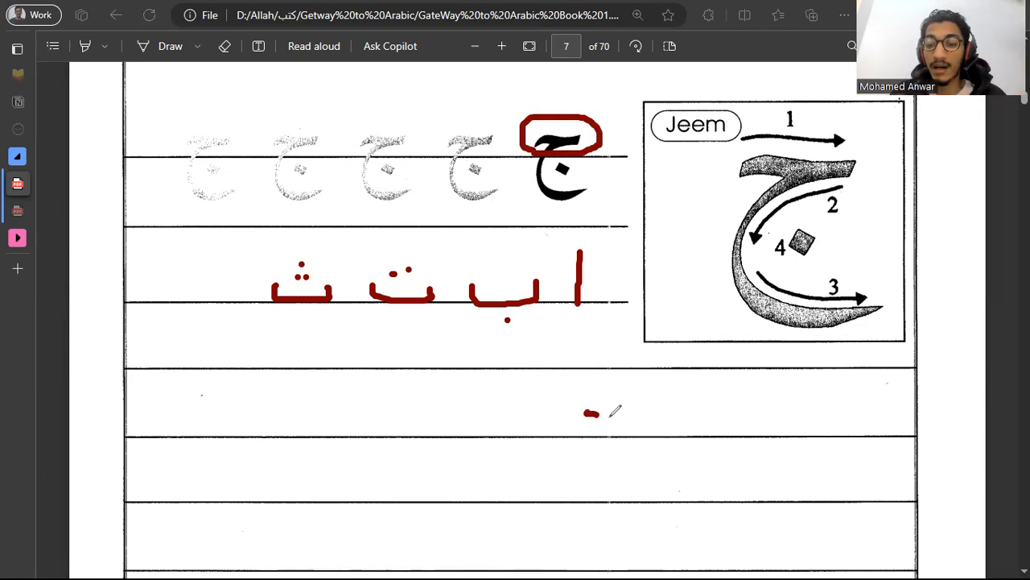
pyautogui.moveTo(588, 413); pyautogui.dragTo(632, 425)
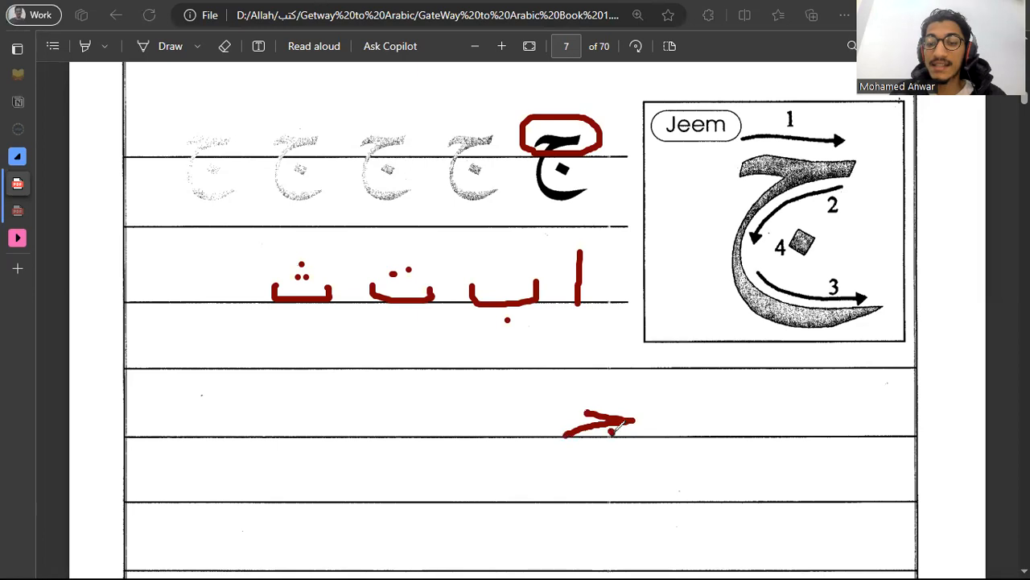
pyautogui.moveTo(611, 419); pyautogui.dragTo(571, 483)
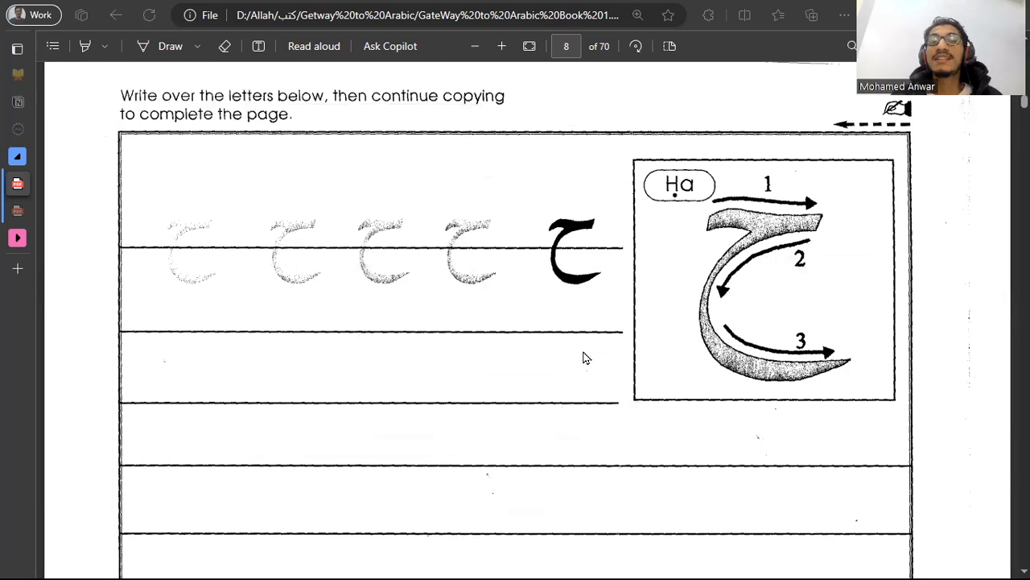
pyautogui.moveTo(541, 84)
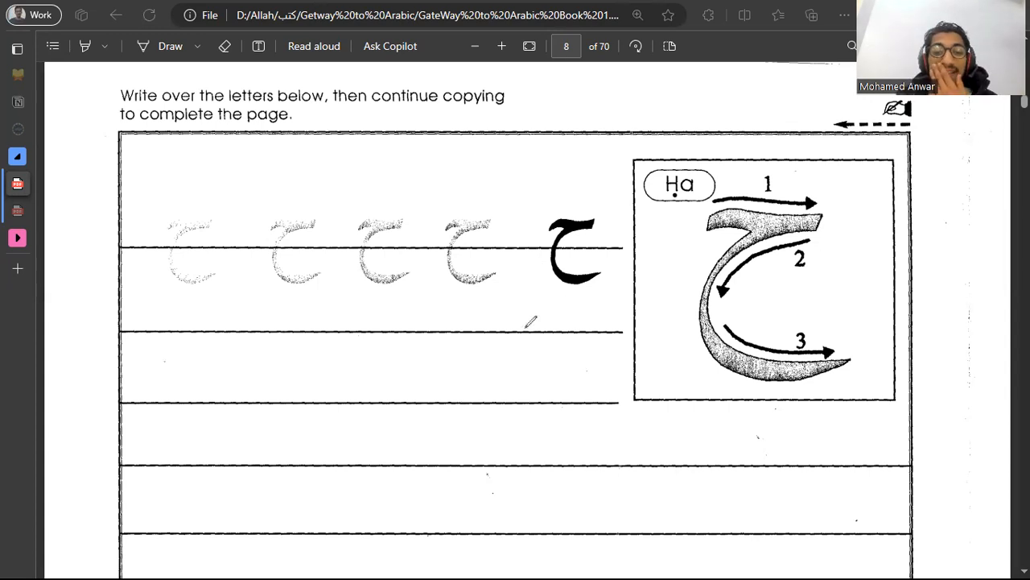
pyautogui.moveTo(543, 371); pyautogui.dragTo(491, 442)
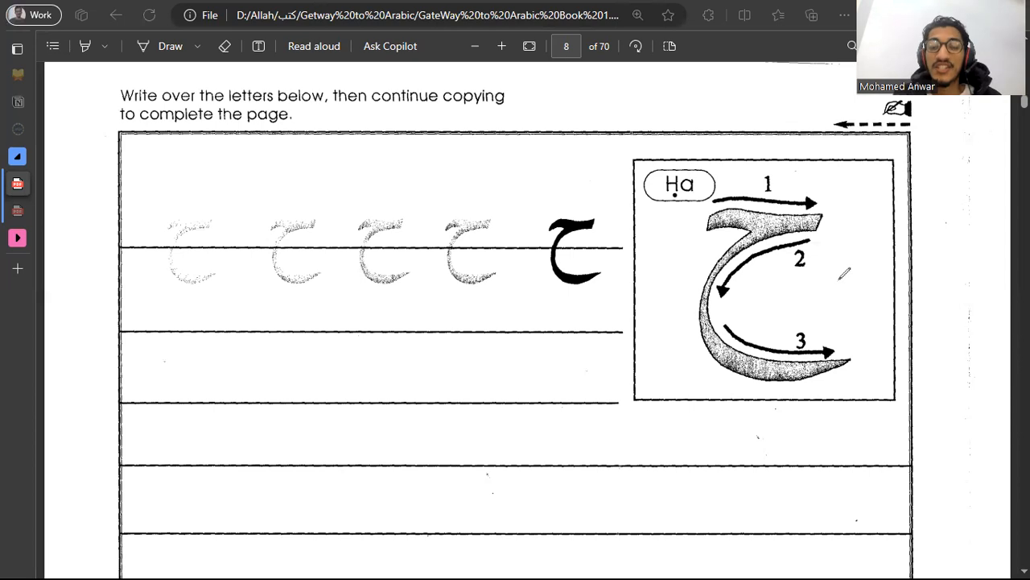
pyautogui.moveTo(547, 246); pyautogui.dragTo(611, 201)
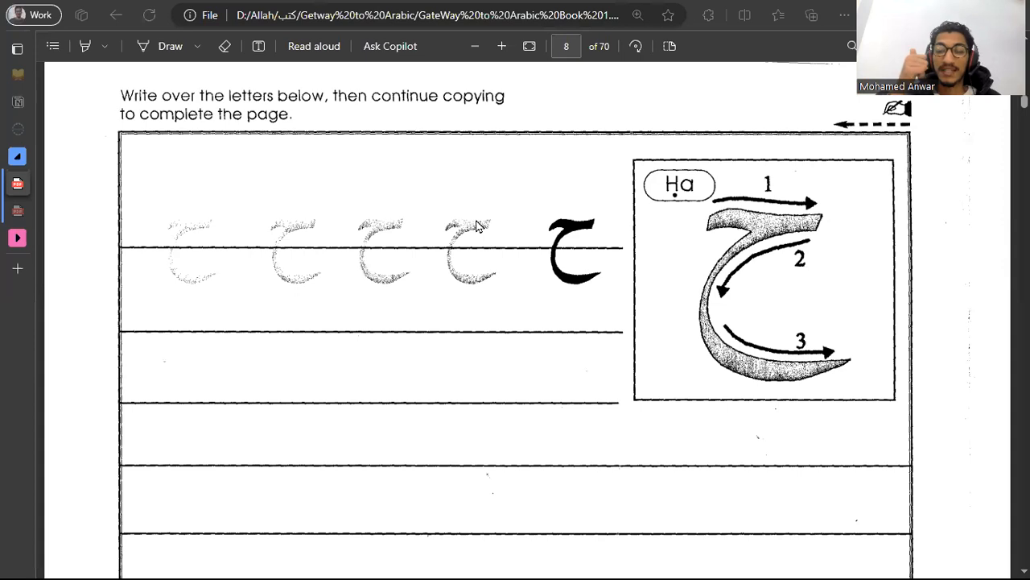
# - Write red Jeem, Ha, and dotted Kha below the Kha examples on page 8
pyautogui.scroll(-3)
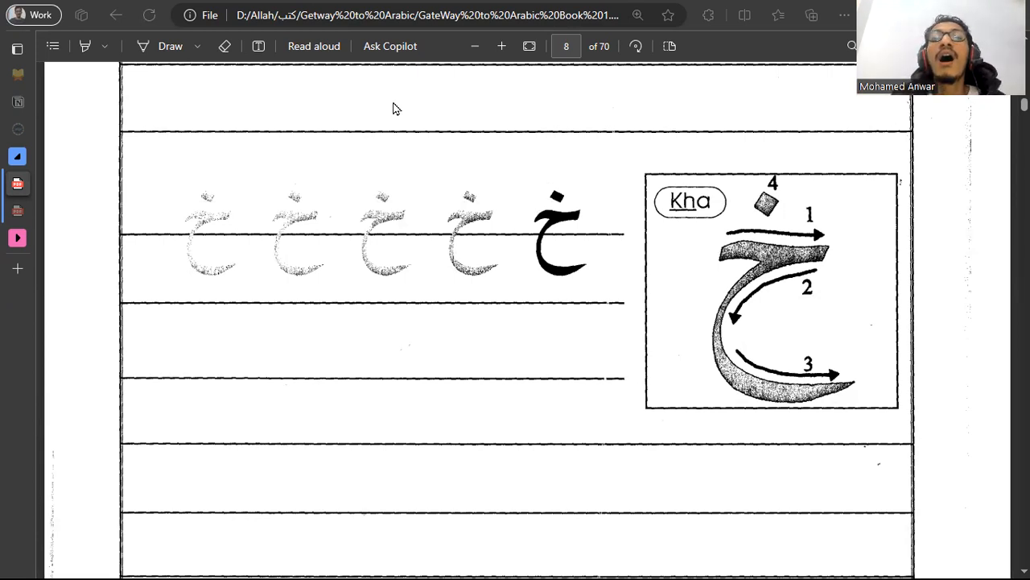
pyautogui.moveTo(521, 68)
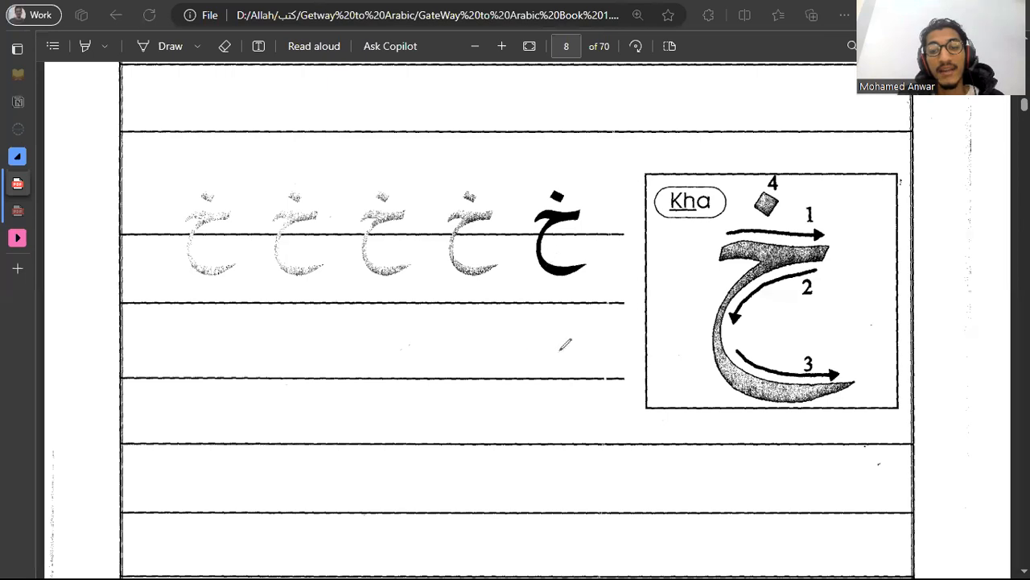
pyautogui.moveTo(563, 346); pyautogui.dragTo(536, 422)
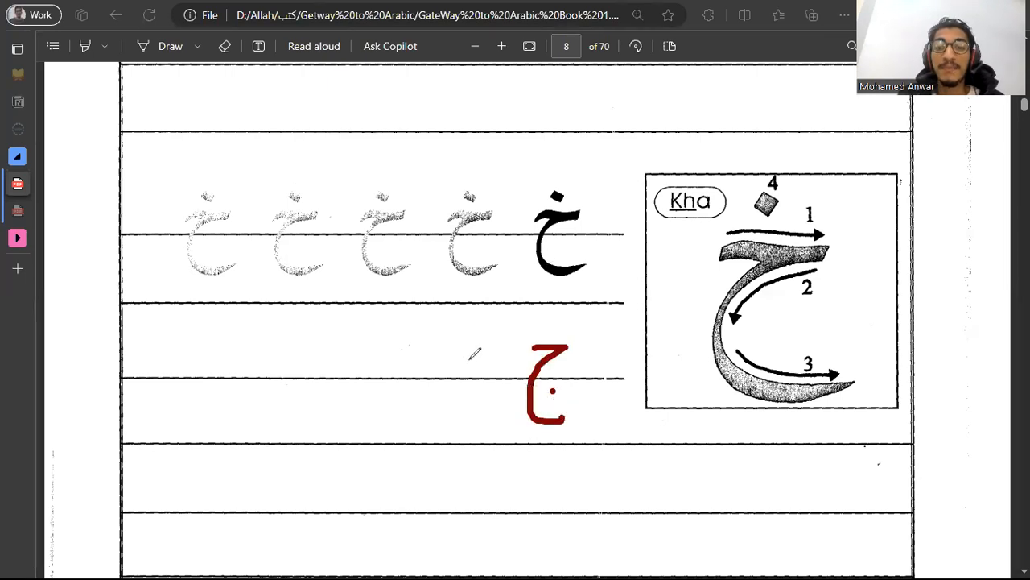
pyautogui.moveTo(463, 354); pyautogui.dragTo(457, 410)
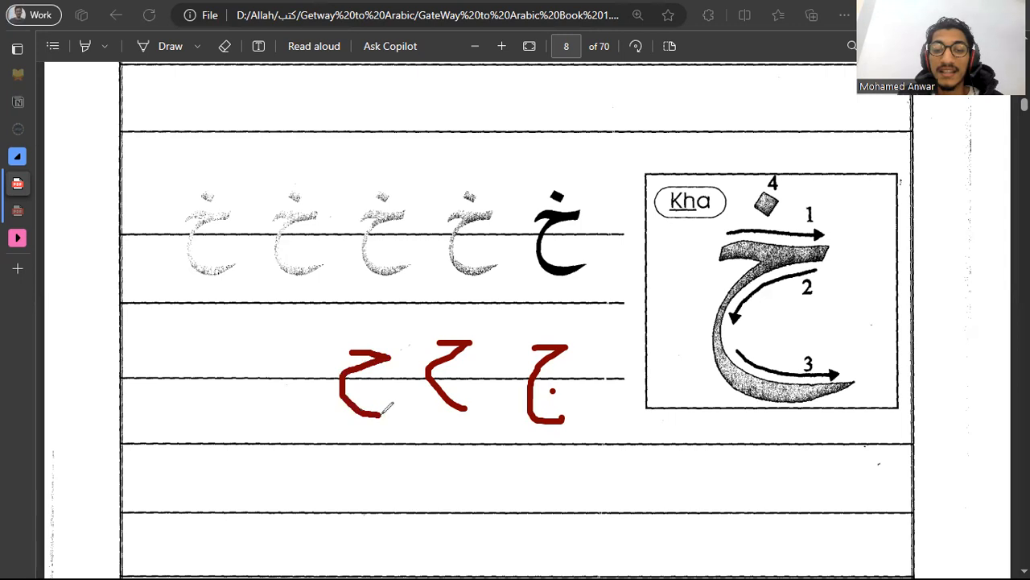
pyautogui.click(368, 330)
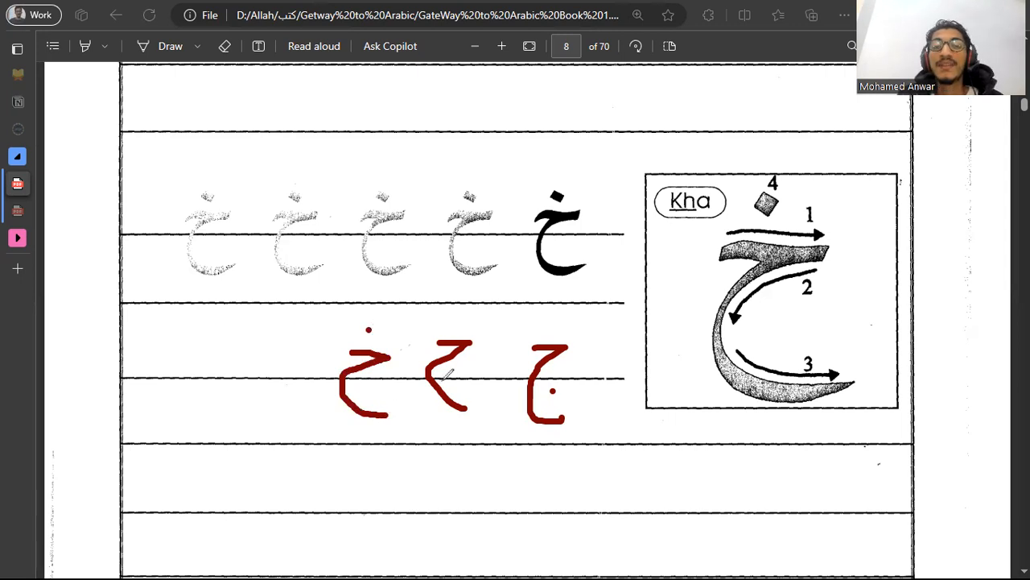
pyautogui.moveTo(76, 217)
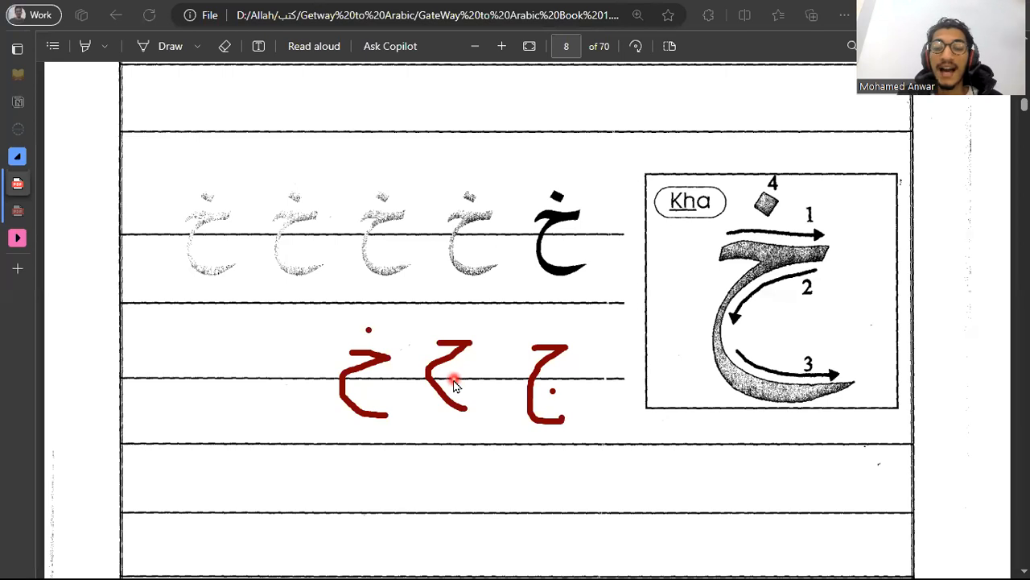
pyautogui.moveTo(540, 393)
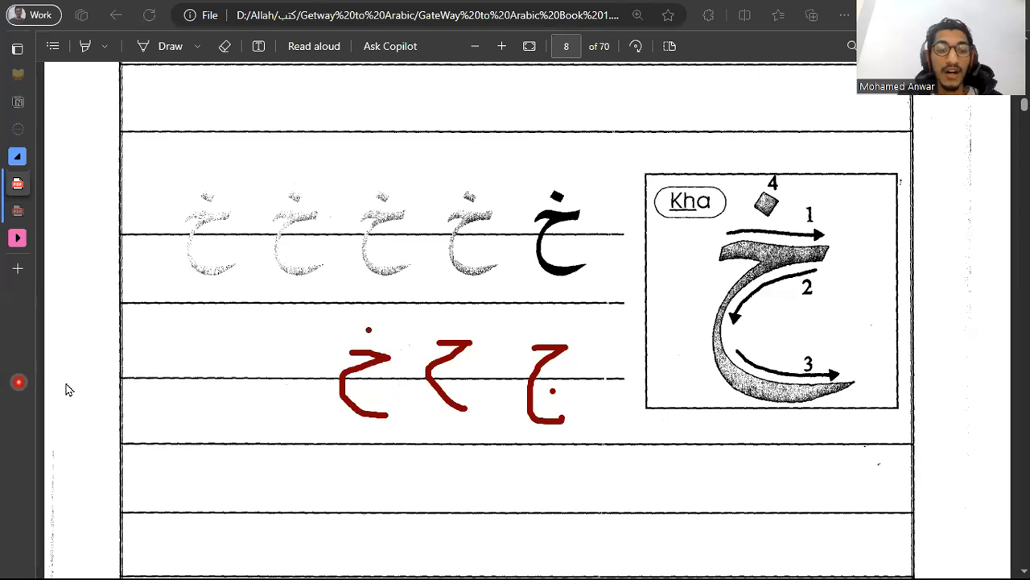
pyautogui.moveTo(664, 318)
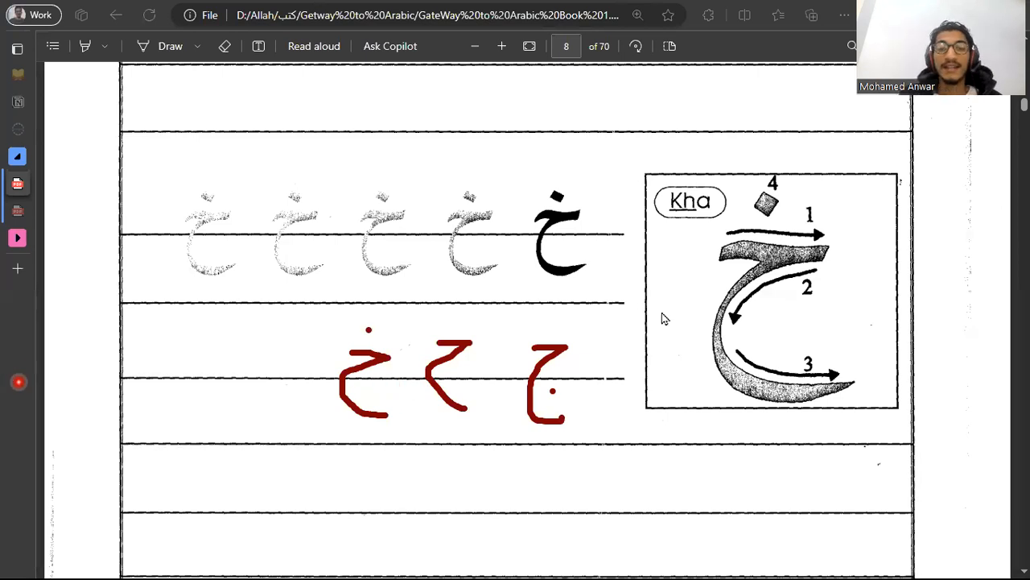
# - Scroll to the page 9 Daal exercise and try two red daal strokes
pyautogui.scroll(-3)
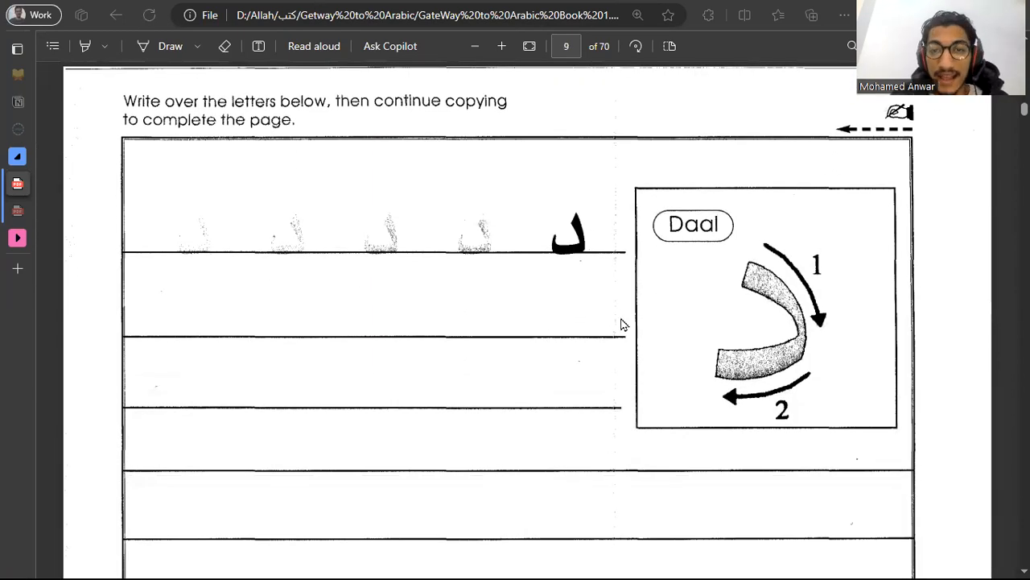
pyautogui.moveTo(63, 183)
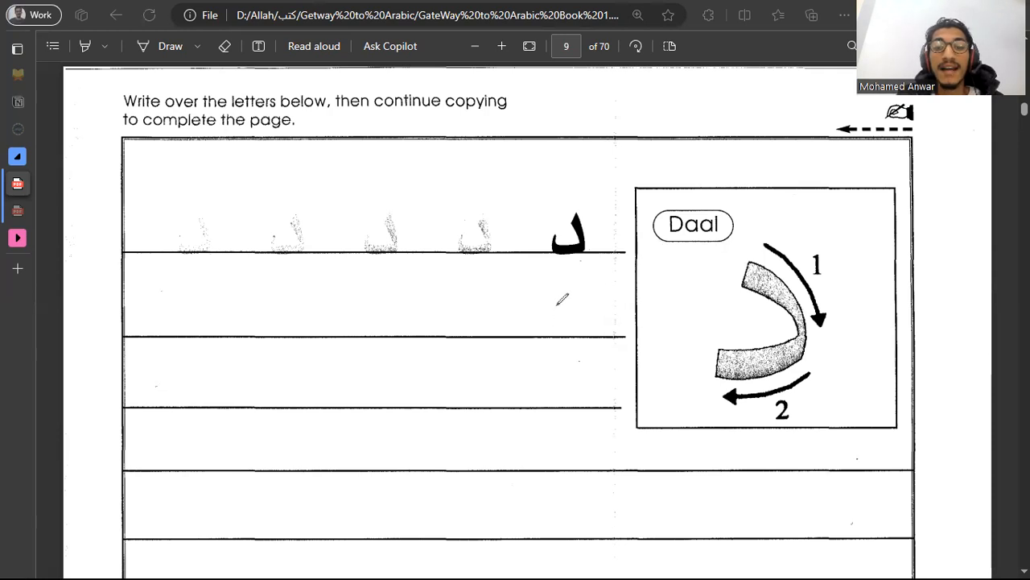
pyautogui.moveTo(556, 306); pyautogui.dragTo(508, 338)
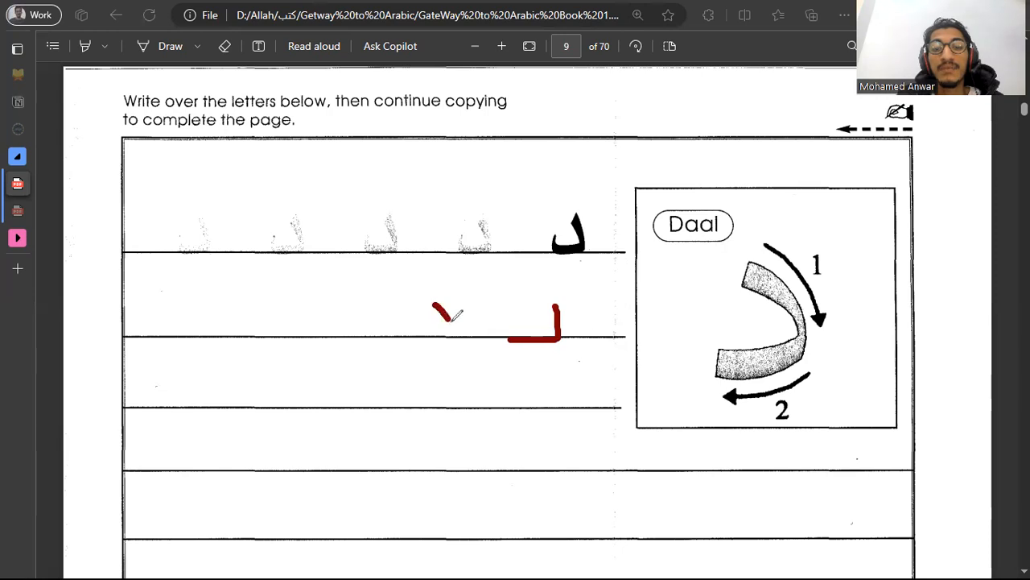
pyautogui.moveTo(459, 310); pyautogui.dragTo(411, 342)
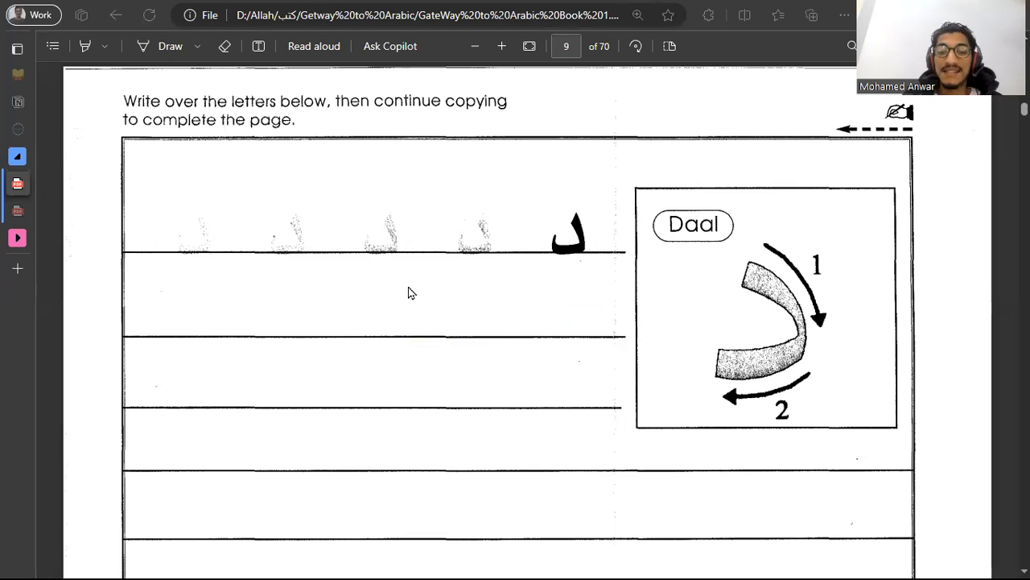
# - Write red dhaal shapes on the practice line and top row, adding the dot
pyautogui.scroll(-3)
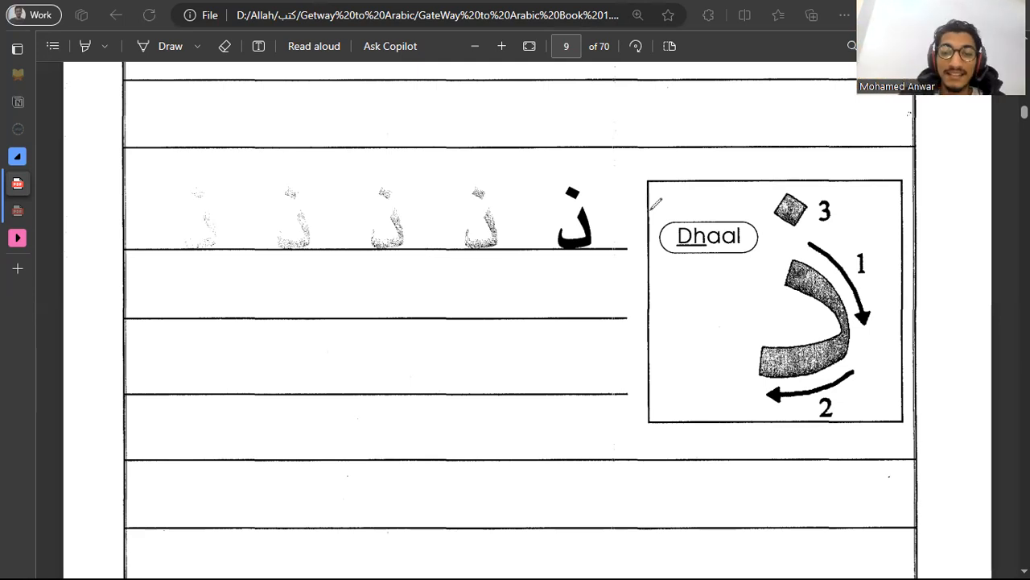
pyautogui.moveTo(566, 286)
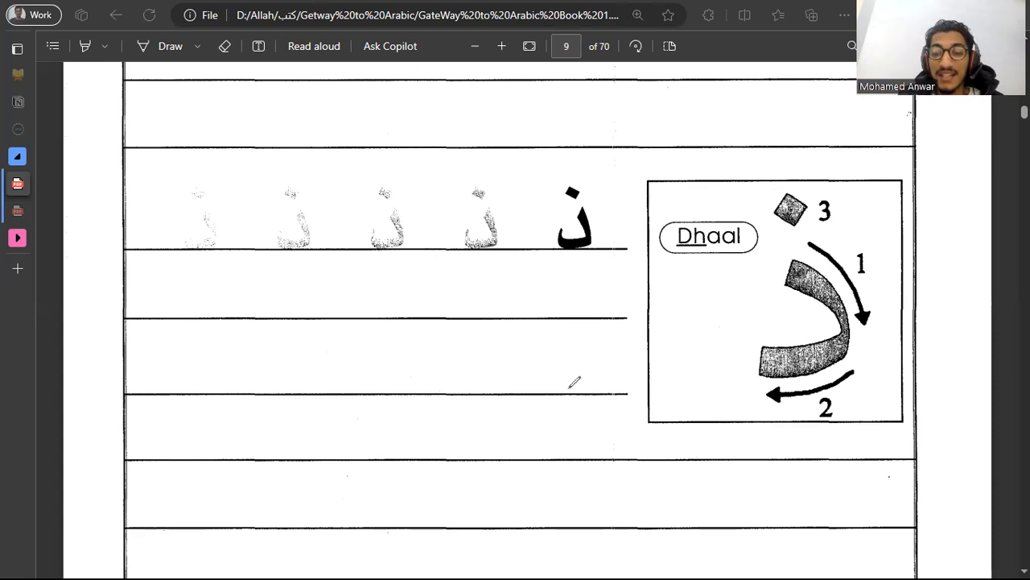
pyautogui.moveTo(439, 363); pyautogui.dragTo(555, 386)
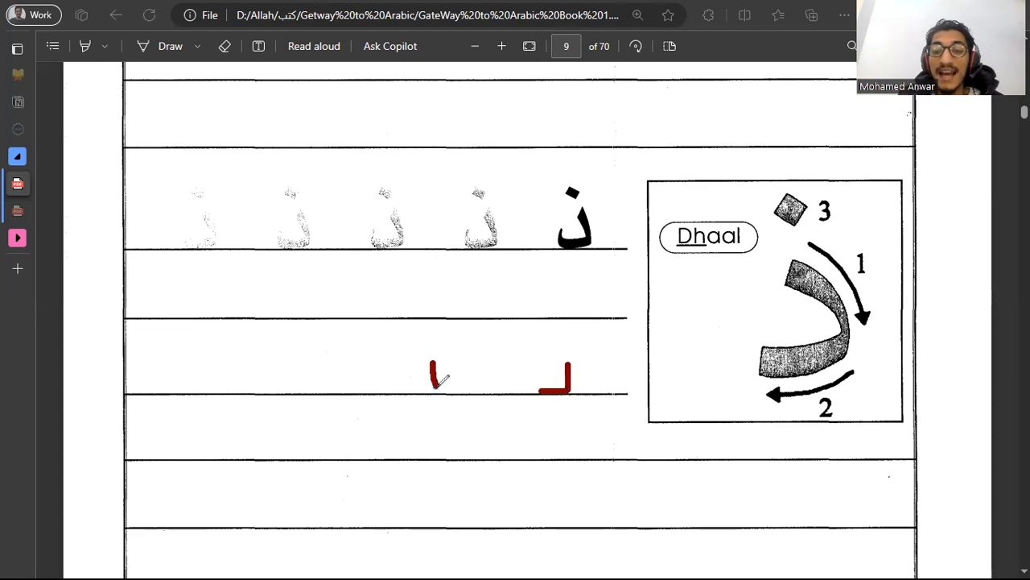
pyautogui.moveTo(439, 355); pyautogui.dragTo(402, 395)
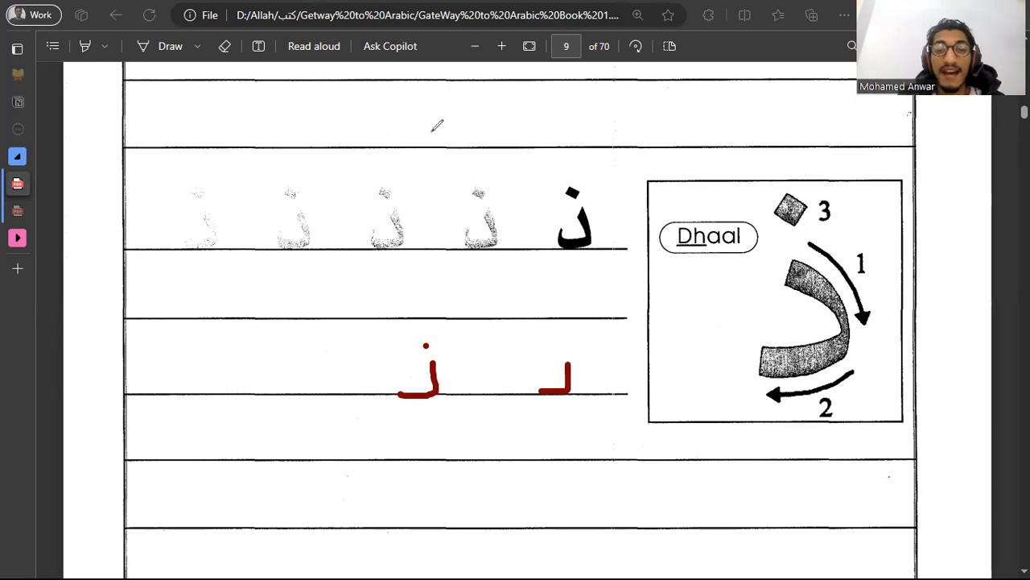
pyautogui.moveTo(358, 137); pyautogui.dragTo(439, 137)
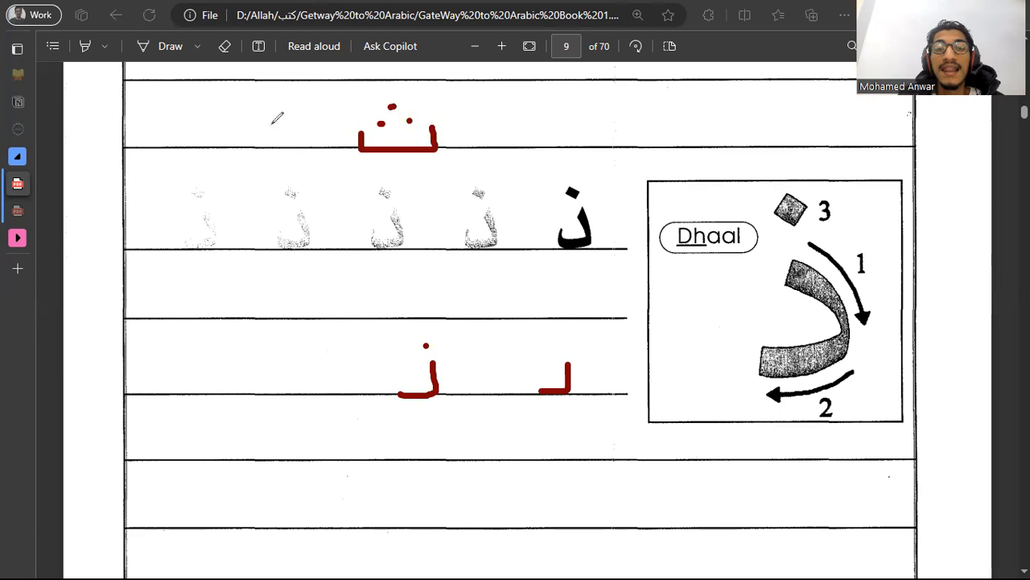
pyautogui.moveTo(273, 109); pyautogui.dragTo(253, 140)
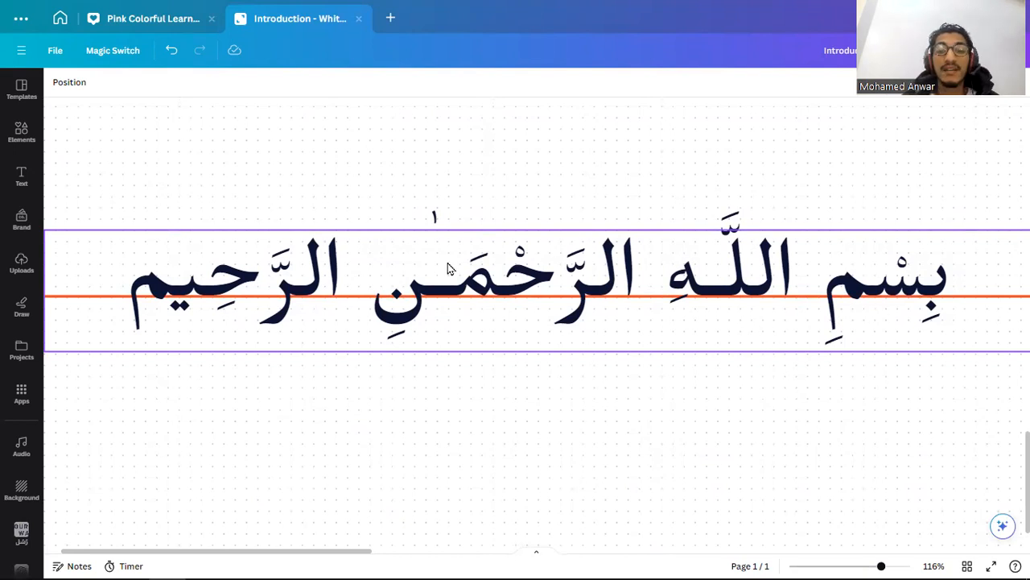
pyautogui.moveTo(948, 336)
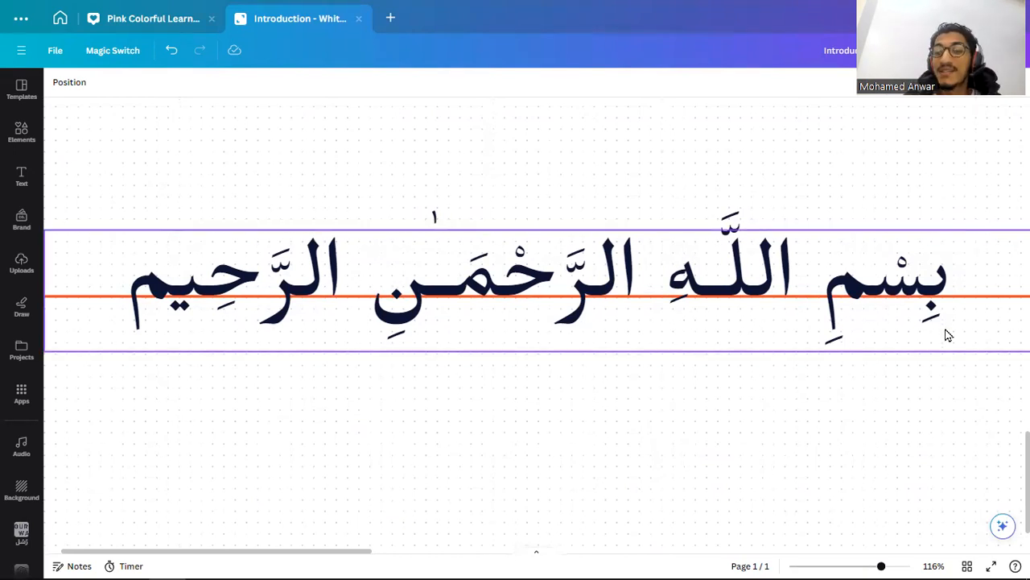
# - Click on the Canva whiteboard showing the Bismillah heading
pyautogui.click(818, 444)
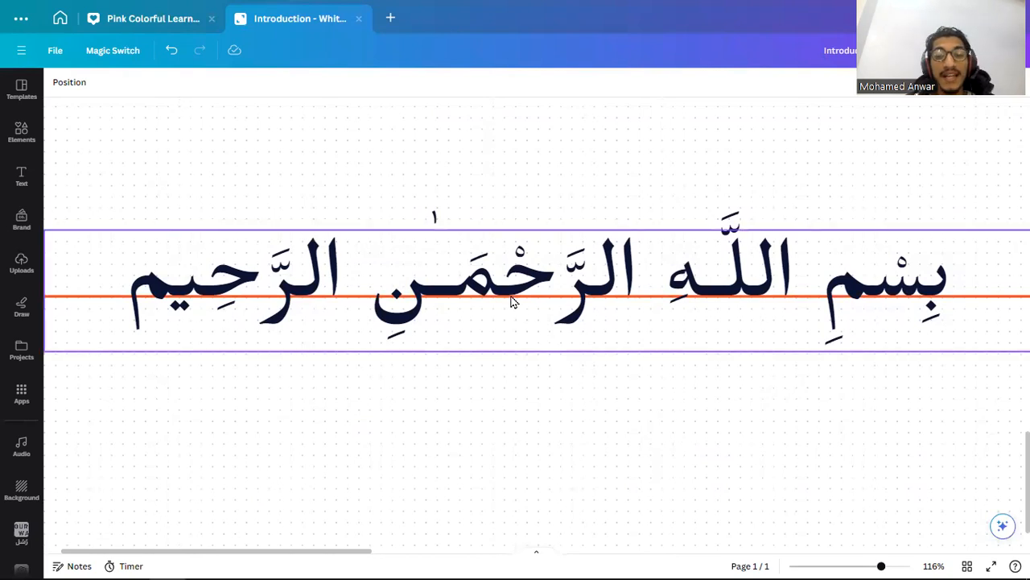
pyautogui.moveTo(455, 304)
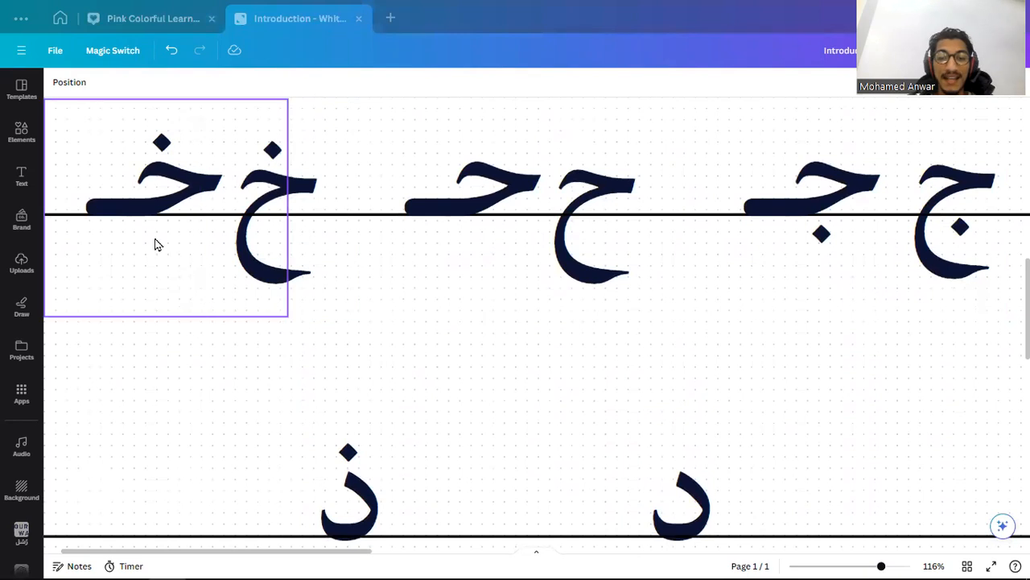
# - Scroll down to the thought-bubble quiz with orange jeem through dhaal letters
pyautogui.scroll(-3)
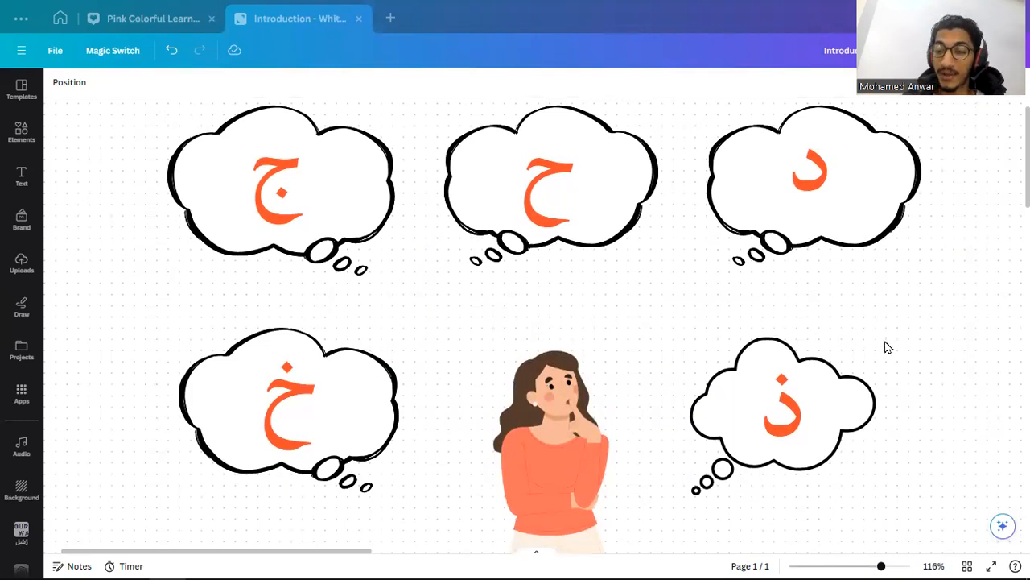
pyautogui.click(811, 172)
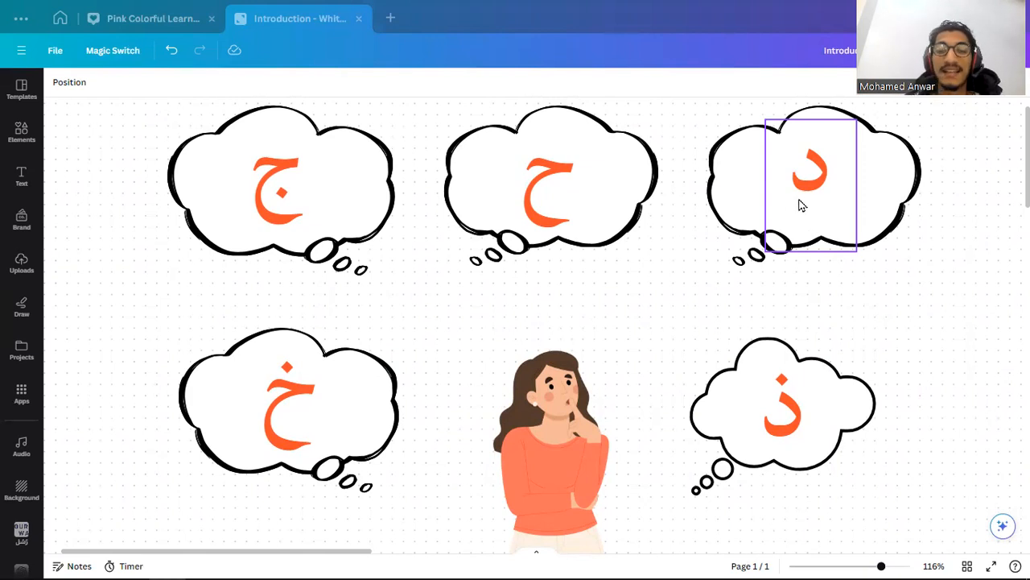
pyautogui.click(551, 185)
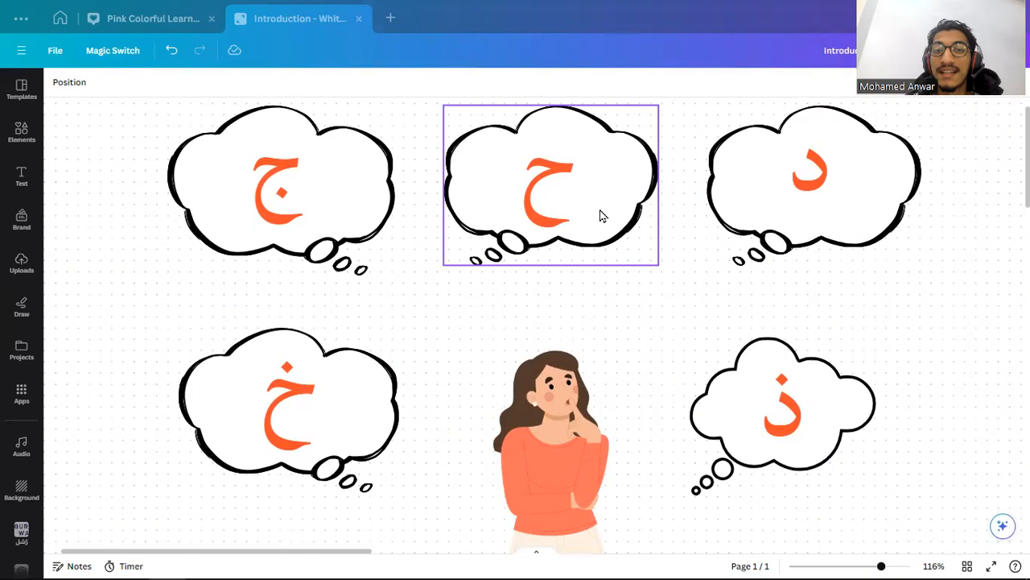
pyautogui.click(191, 264)
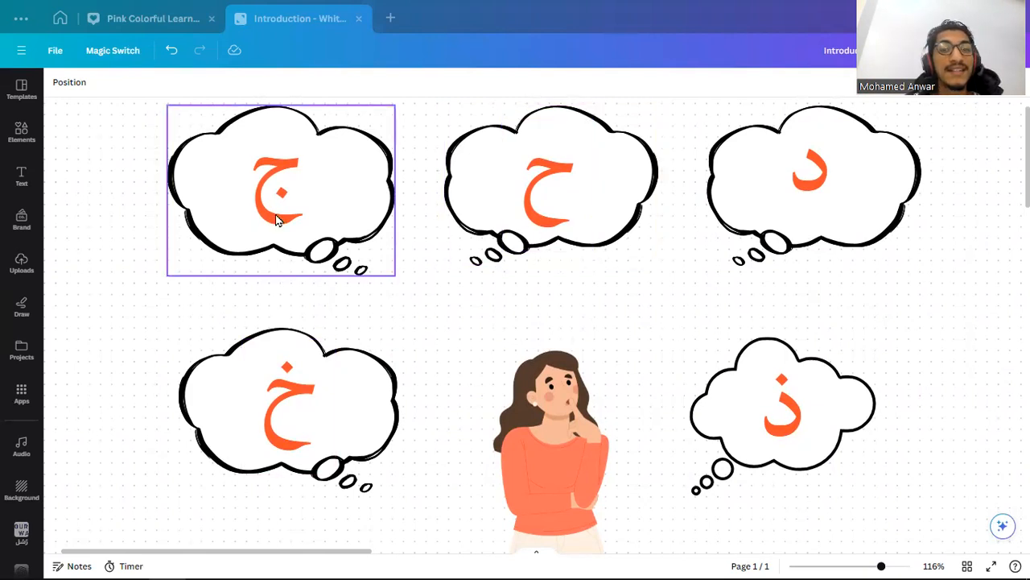
pyautogui.click(705, 539)
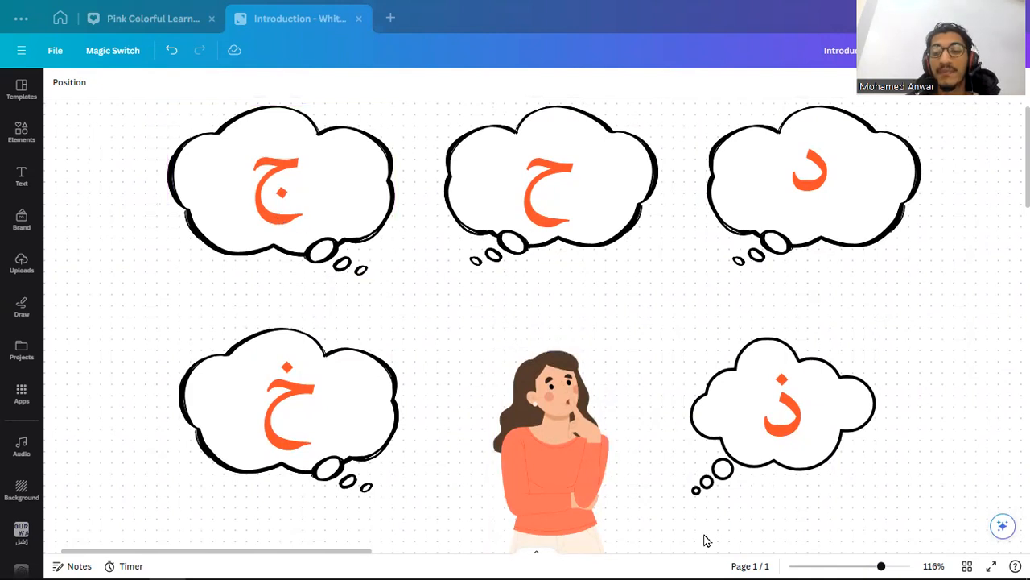
pyautogui.click(781, 402)
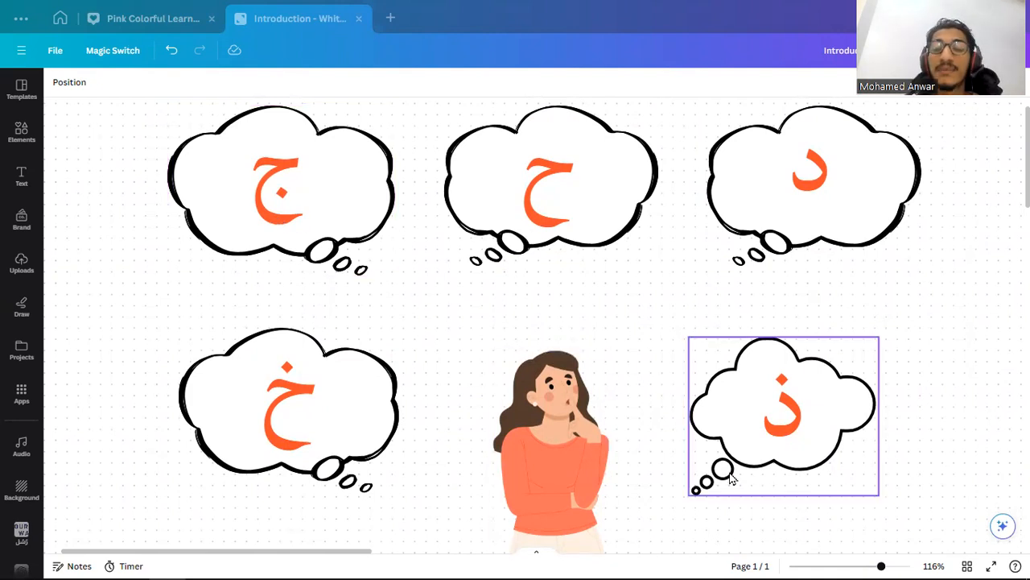
pyautogui.click(288, 402)
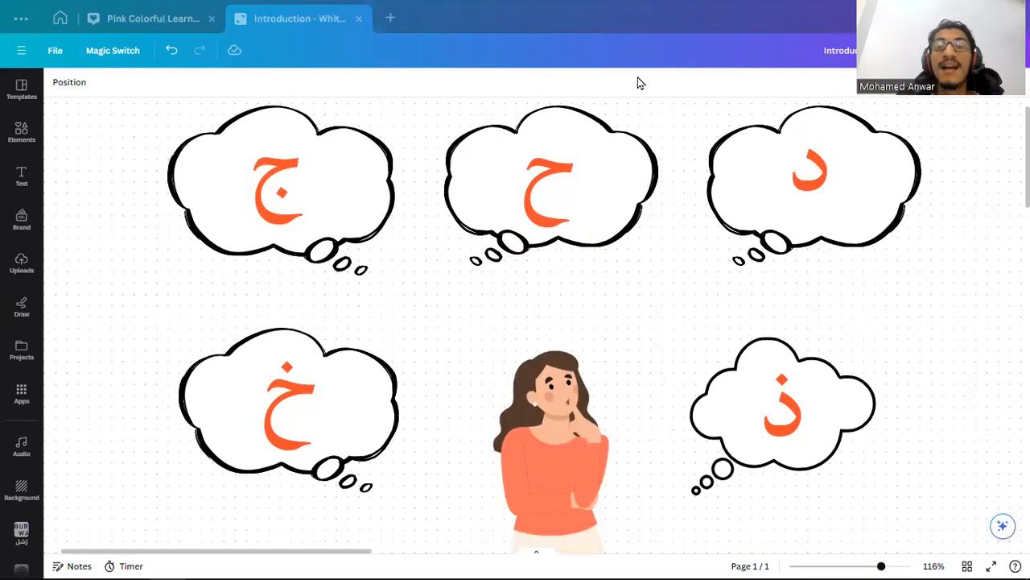
pyautogui.moveTo(694, 45)
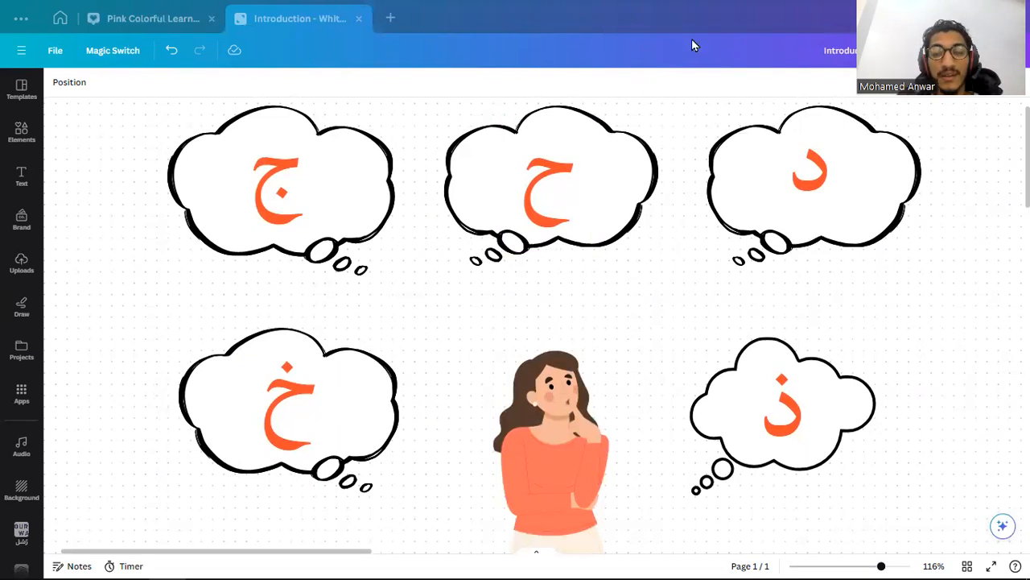